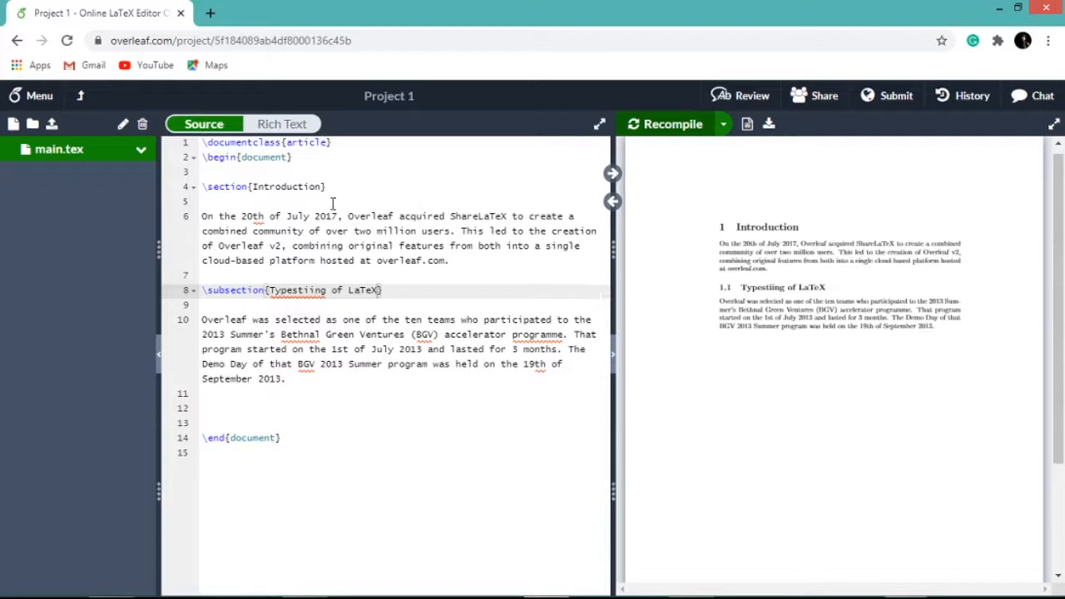
pyautogui.moveTo(415, 283)
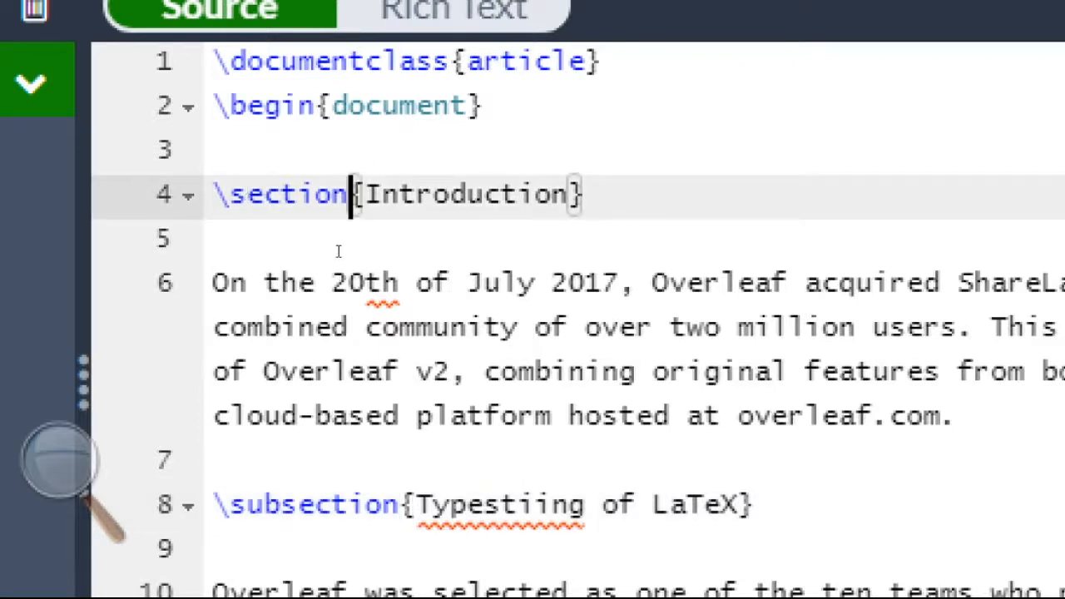
pyautogui.write('*')
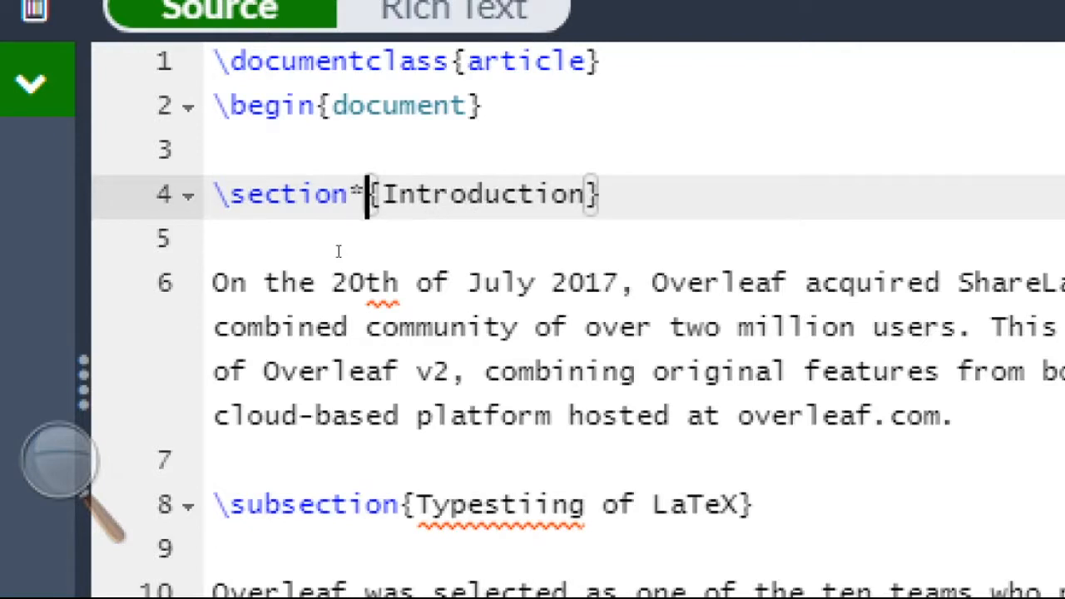
pyautogui.scroll(-3)
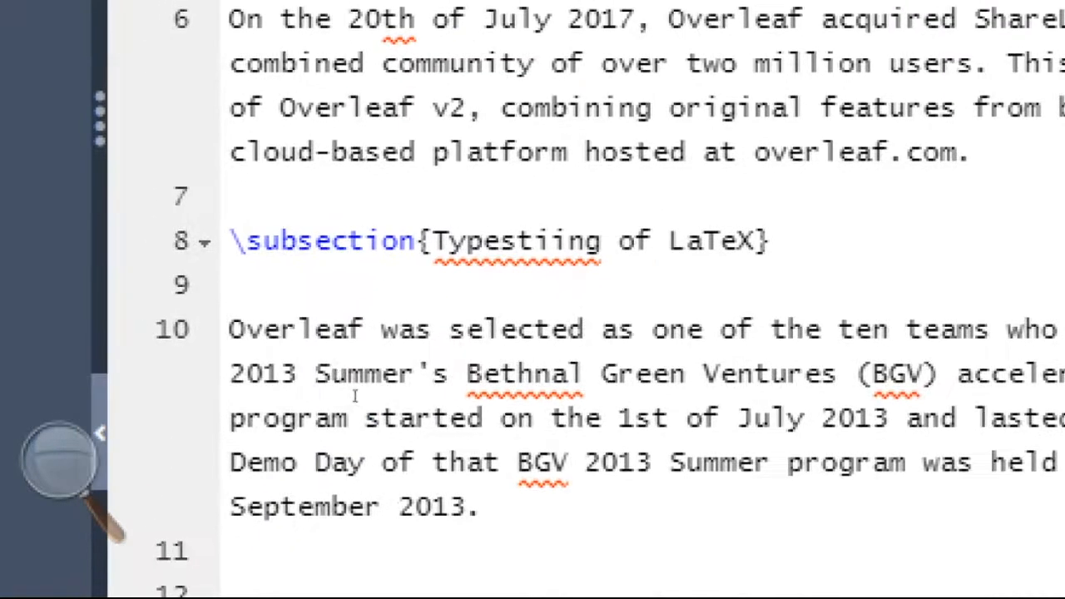